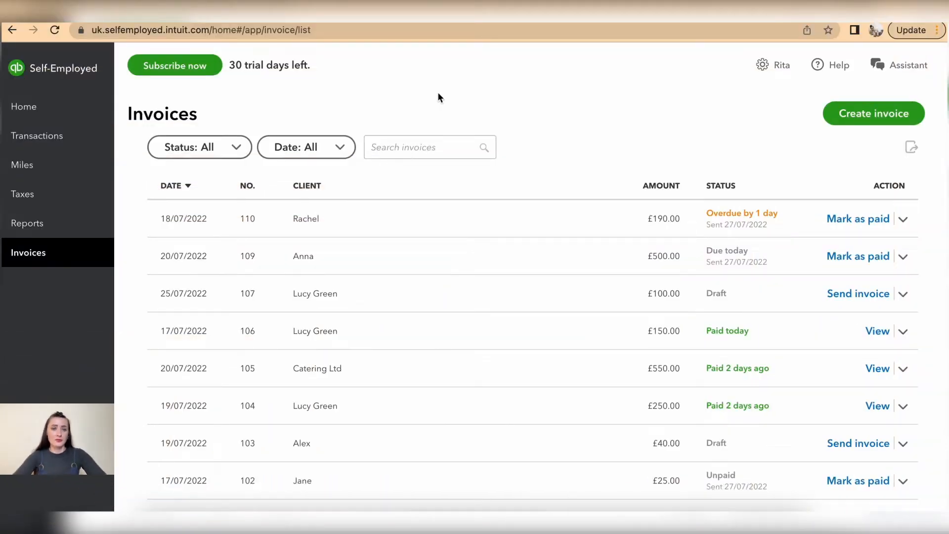
mouse_move(57, 258)
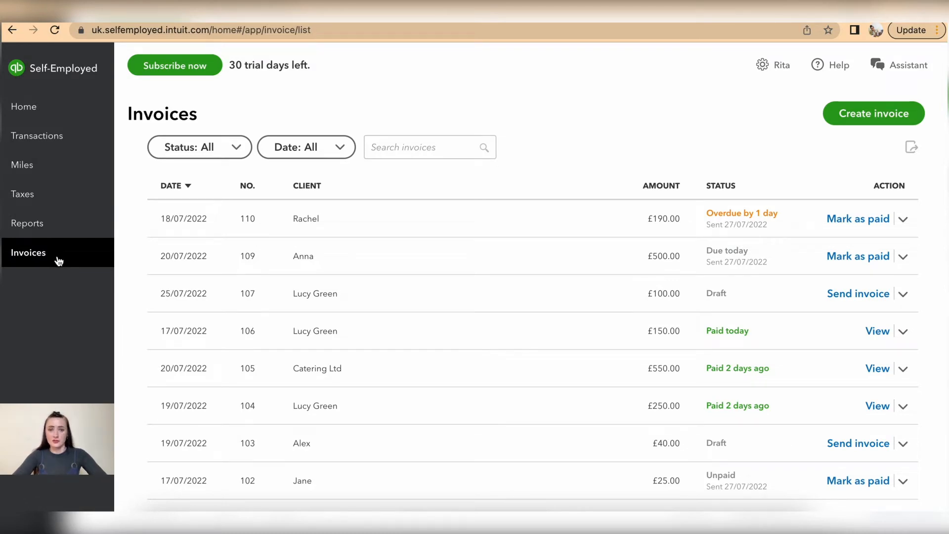
- Change invoice 109's Washing & Ironing line to a flat rate of £400
scroll(down, 3)
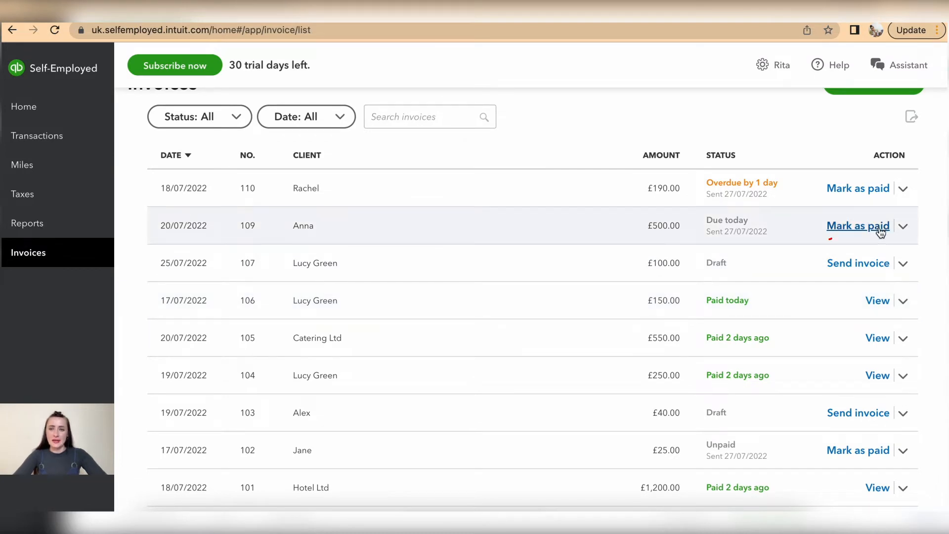
mouse_move(824, 260)
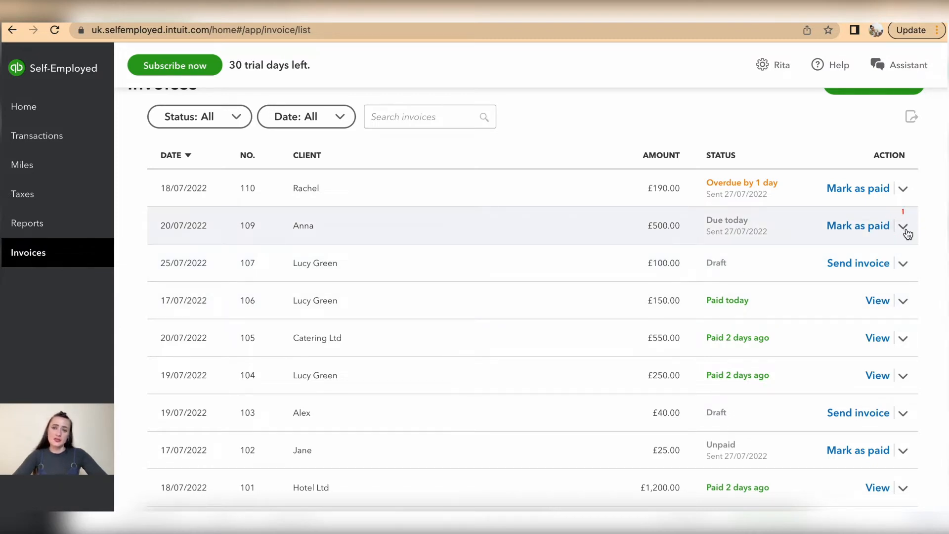
click(904, 225)
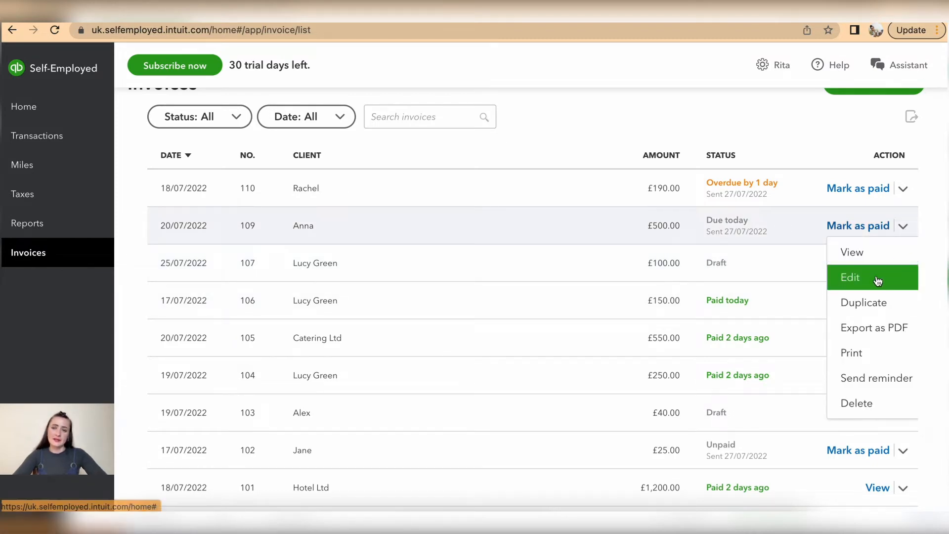
click(850, 278)
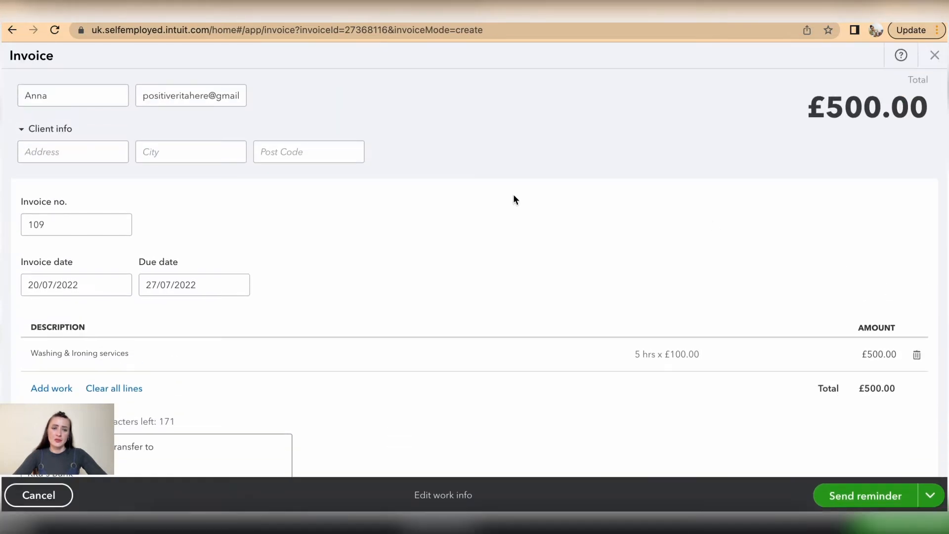
mouse_move(472, 285)
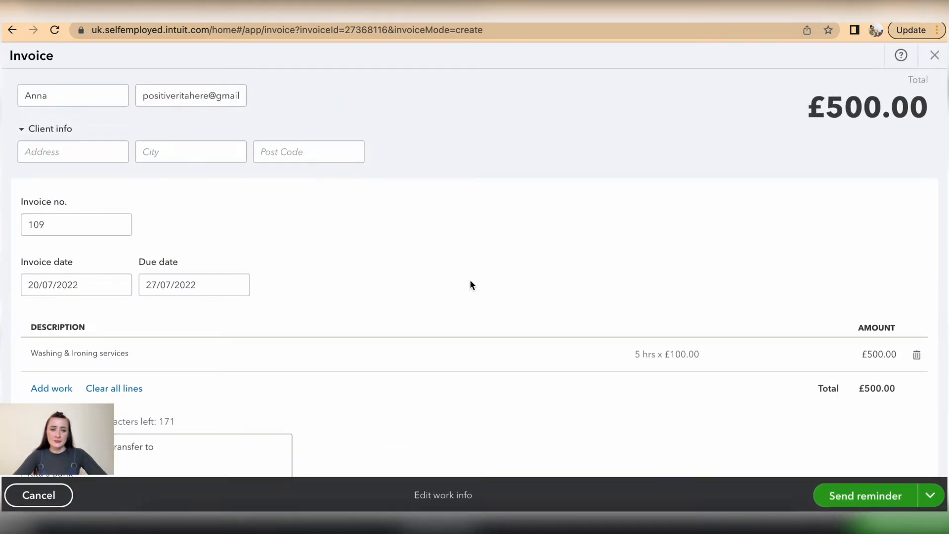
click(51, 388)
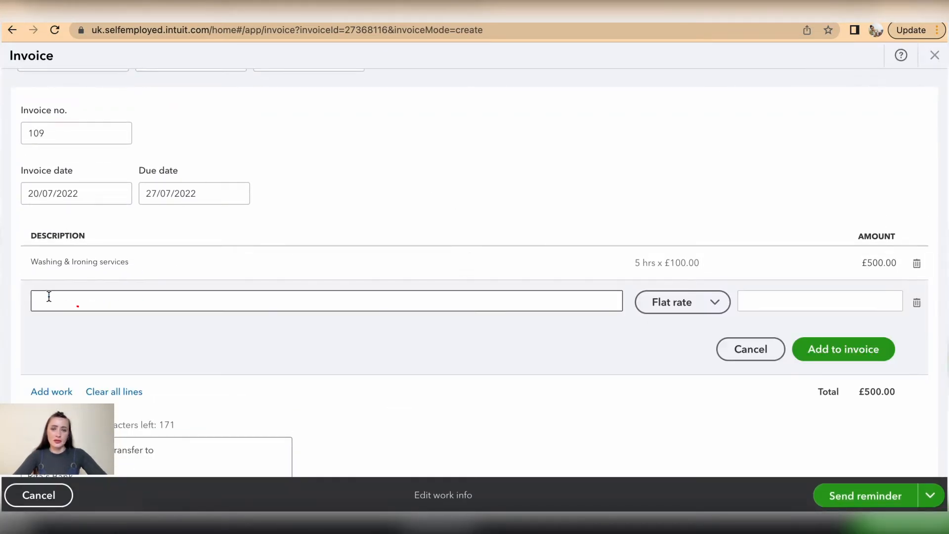
click(750, 348)
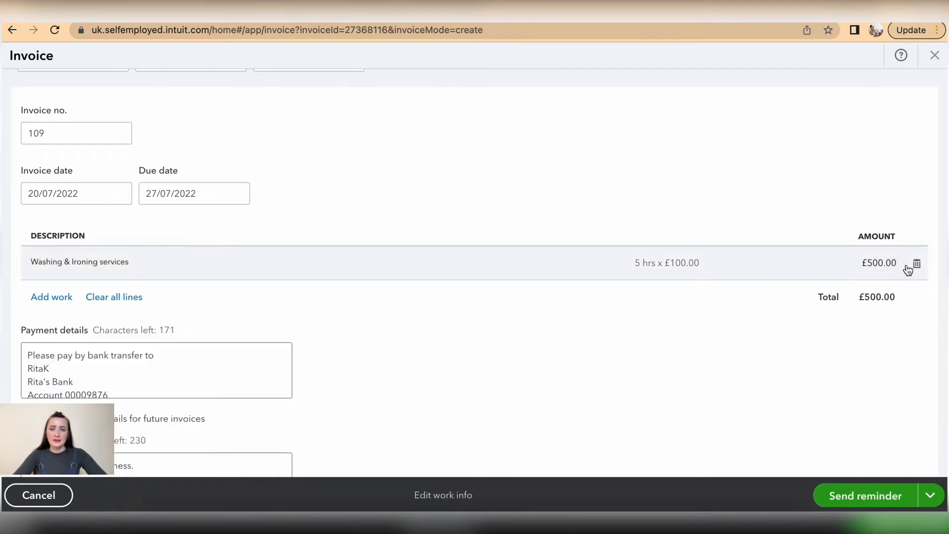
click(79, 261)
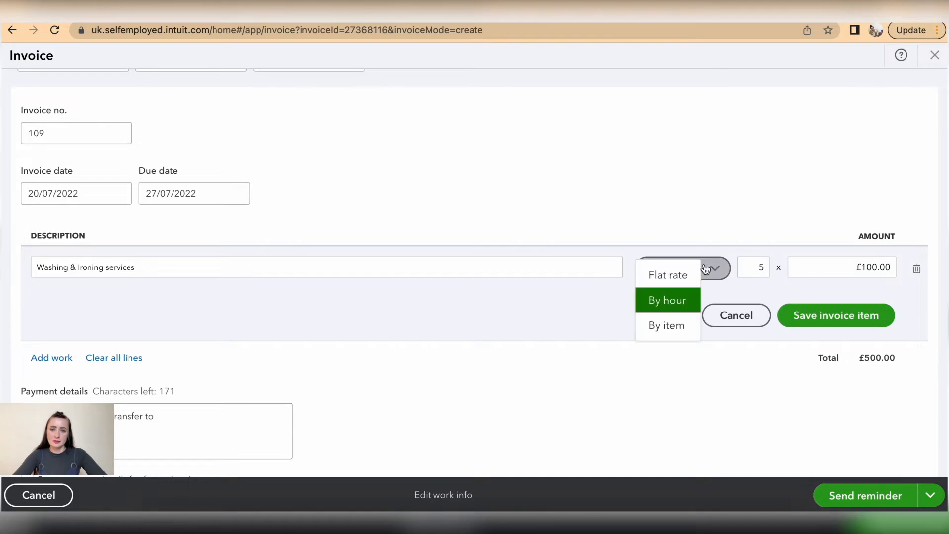
click(668, 275)
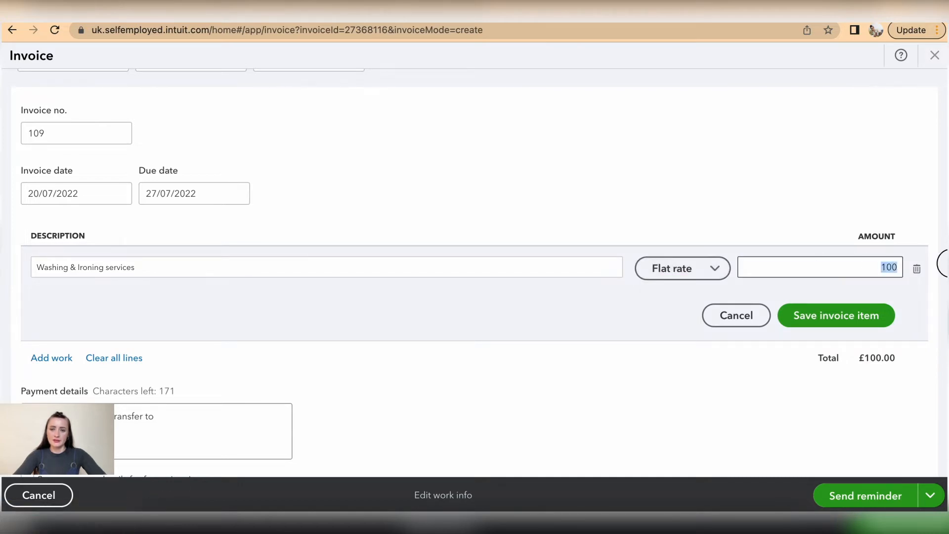
text(400)
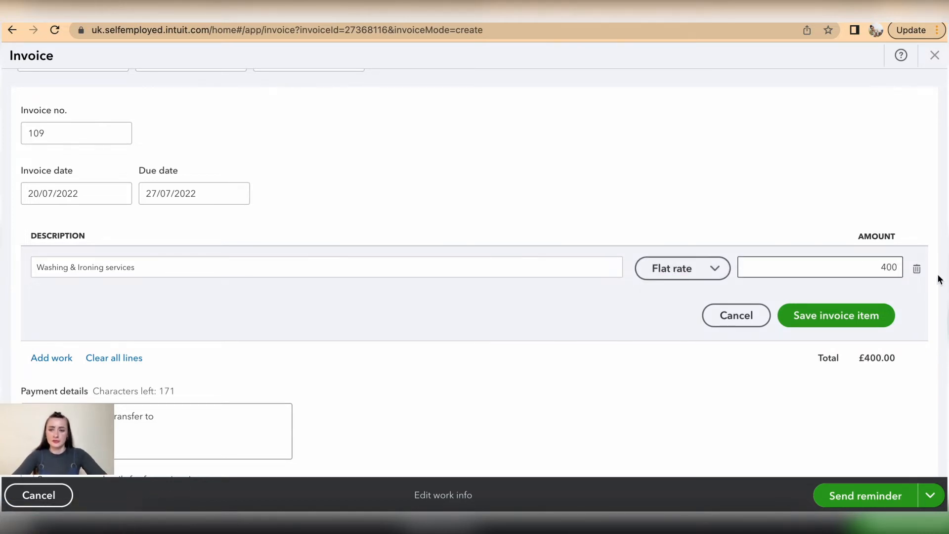
click(836, 315)
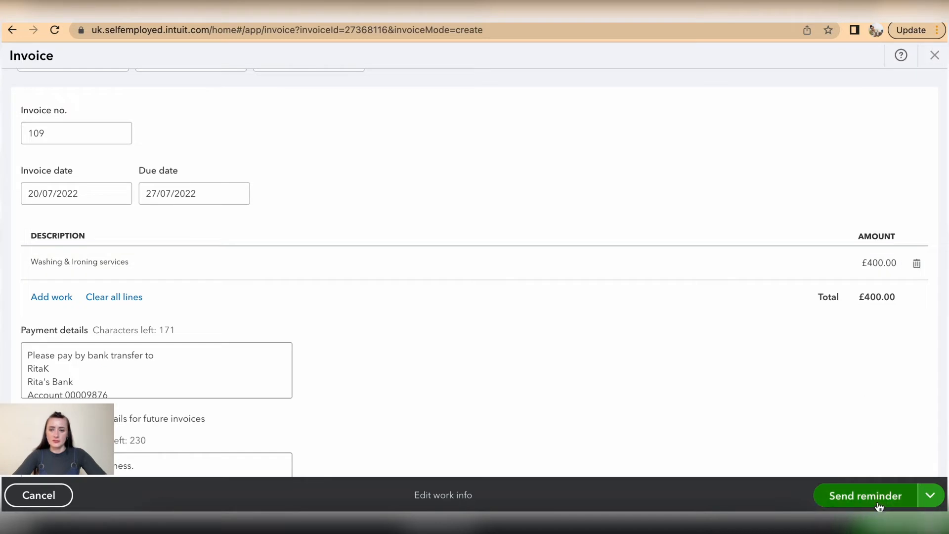
- Preview and resend the updated £400 invoice 109 to Anna
click(931, 495)
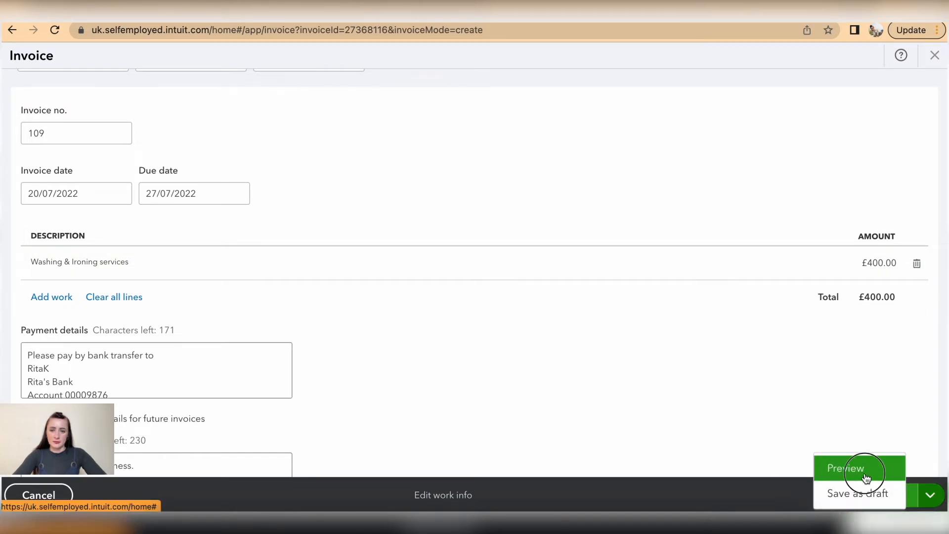
click(845, 466)
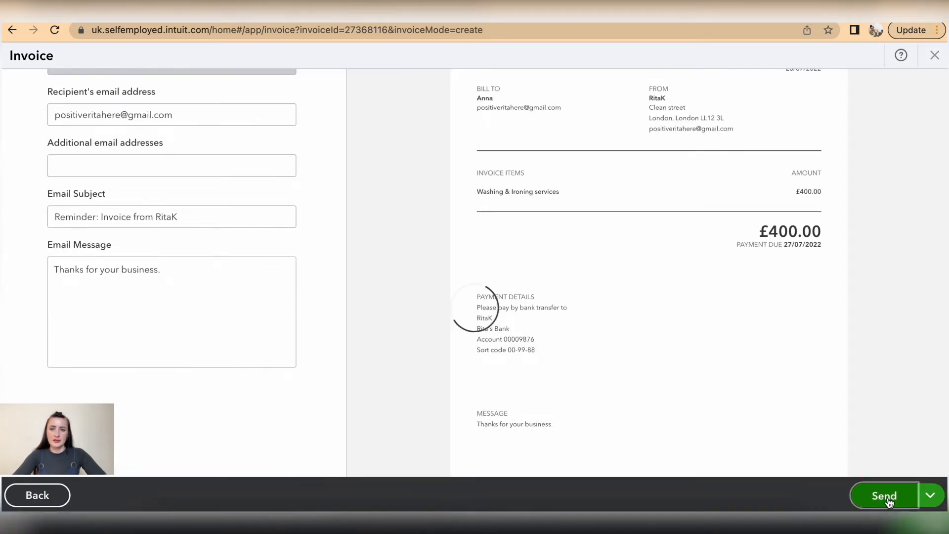
click(884, 495)
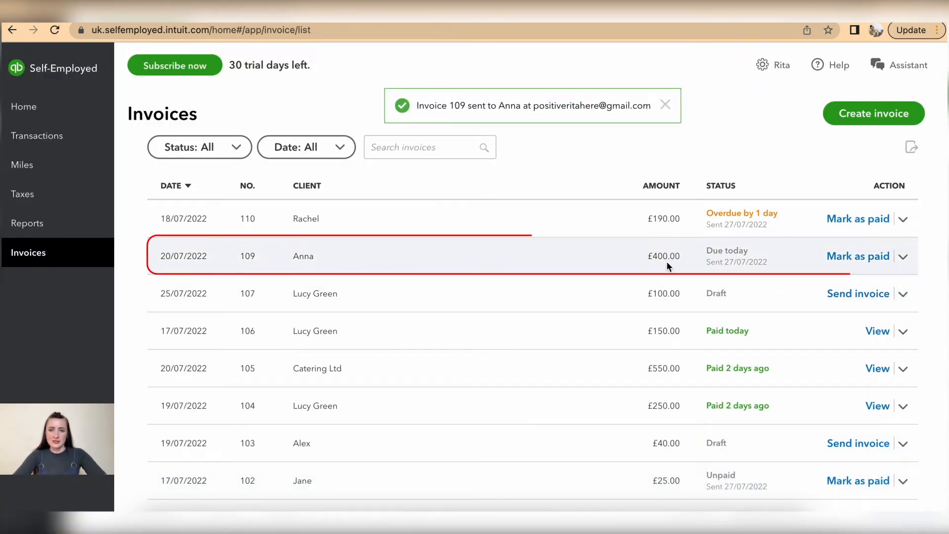
click(664, 105)
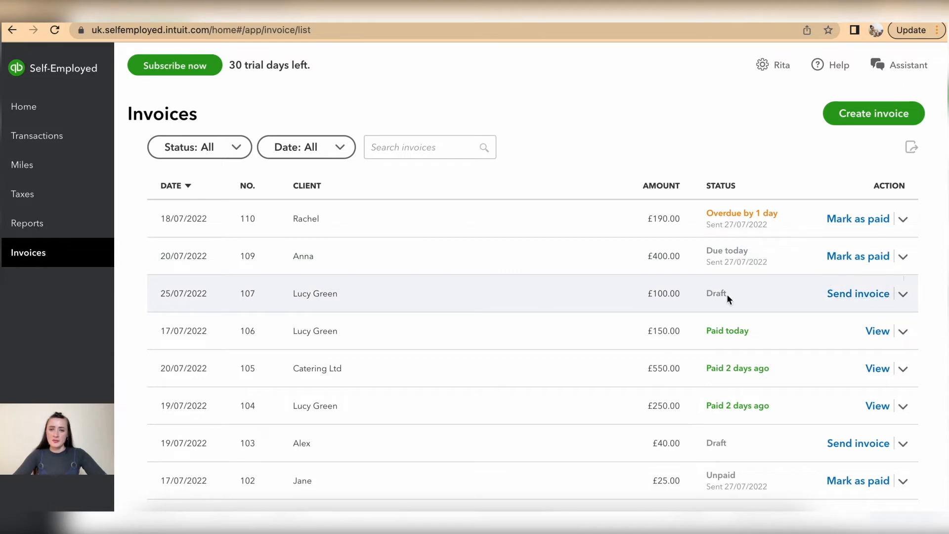
click(904, 293)
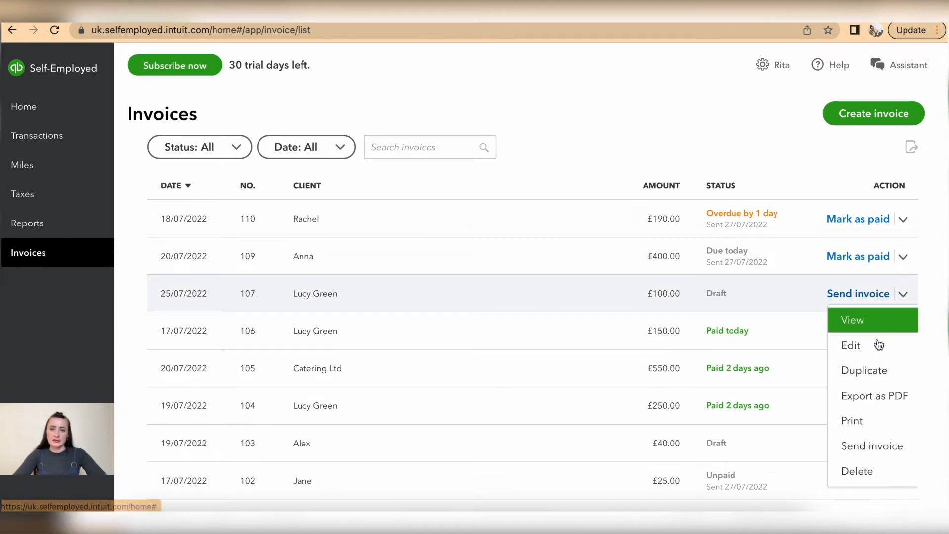
mouse_move(774, 295)
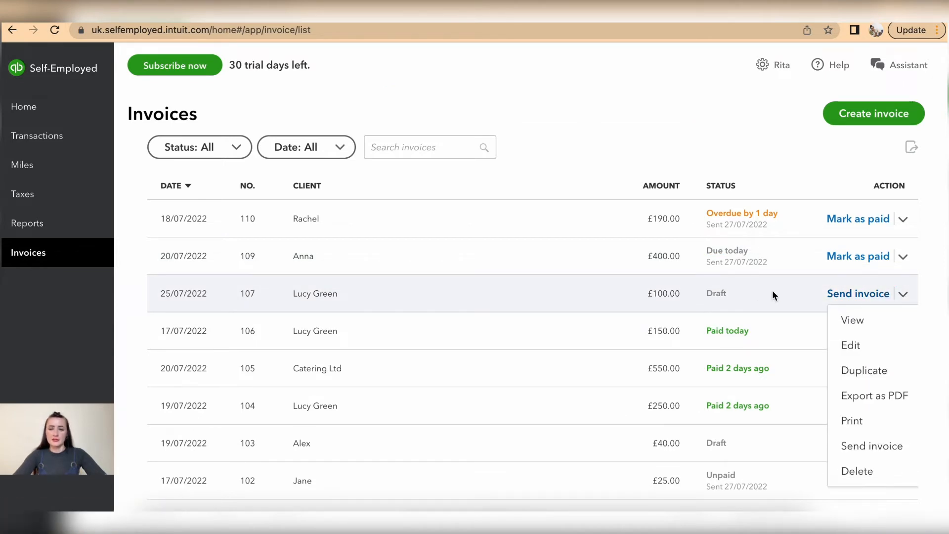
click(746, 299)
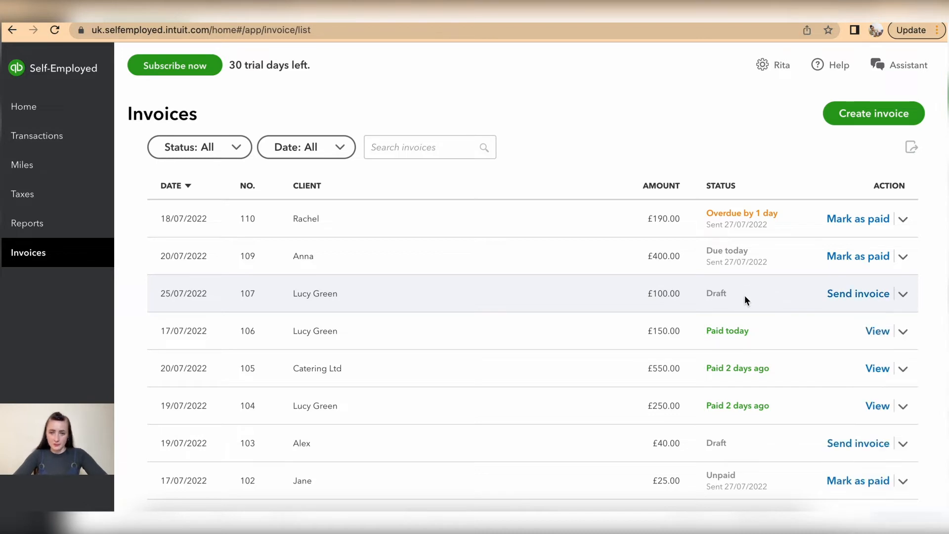
scroll(down, 3)
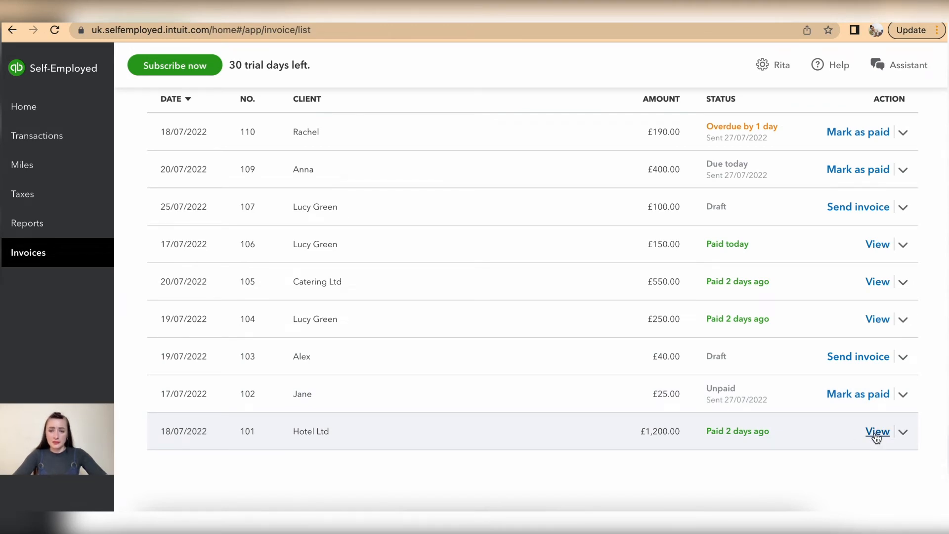
- View Hotel Ltd's £1,200 invoice 101, preview it, then return to editing
click(877, 431)
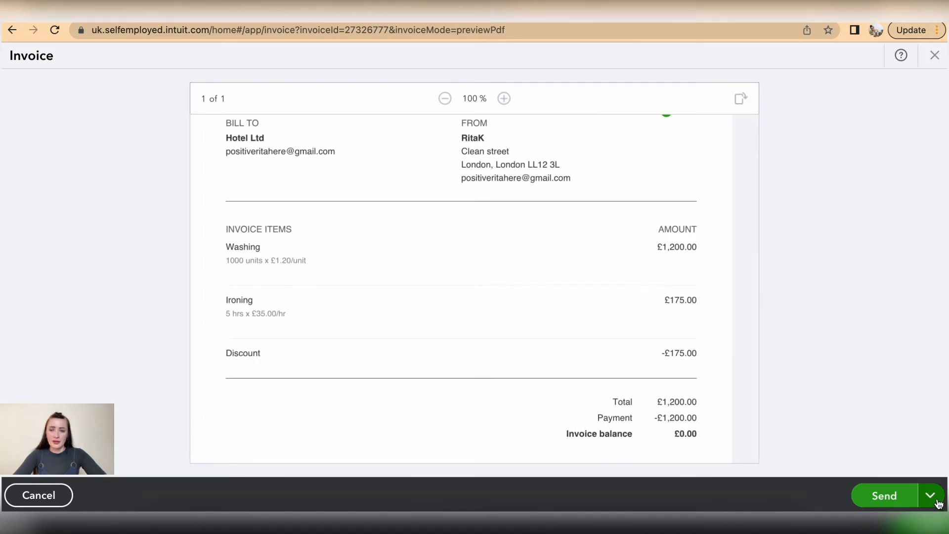
click(931, 495)
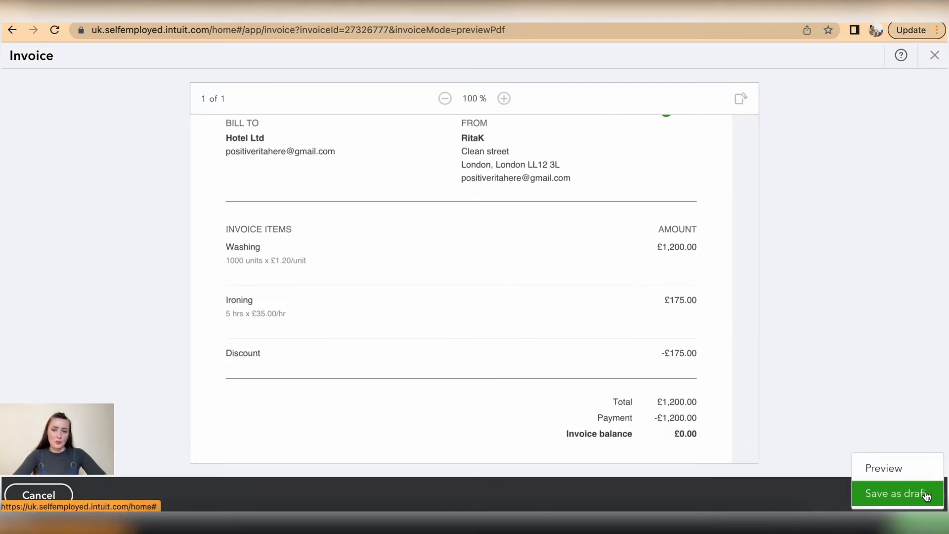
click(895, 492)
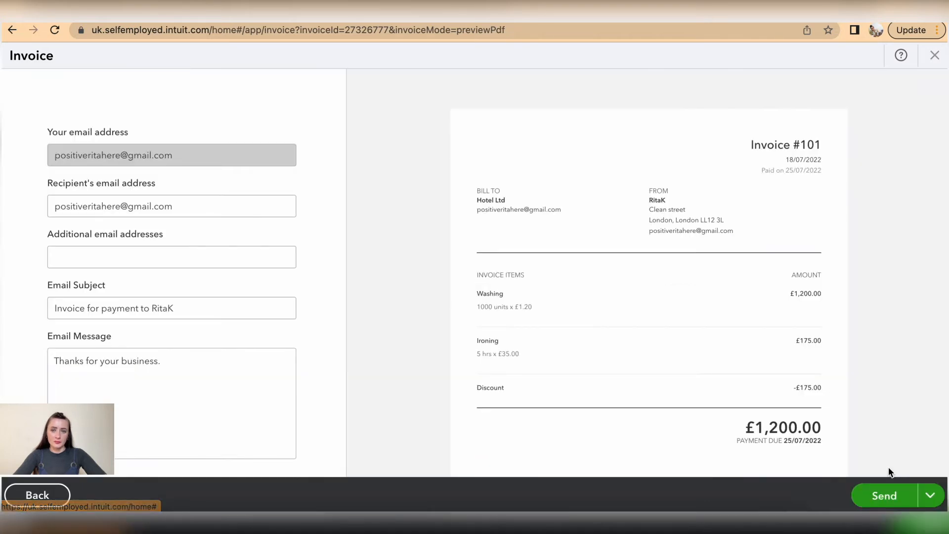
click(930, 495)
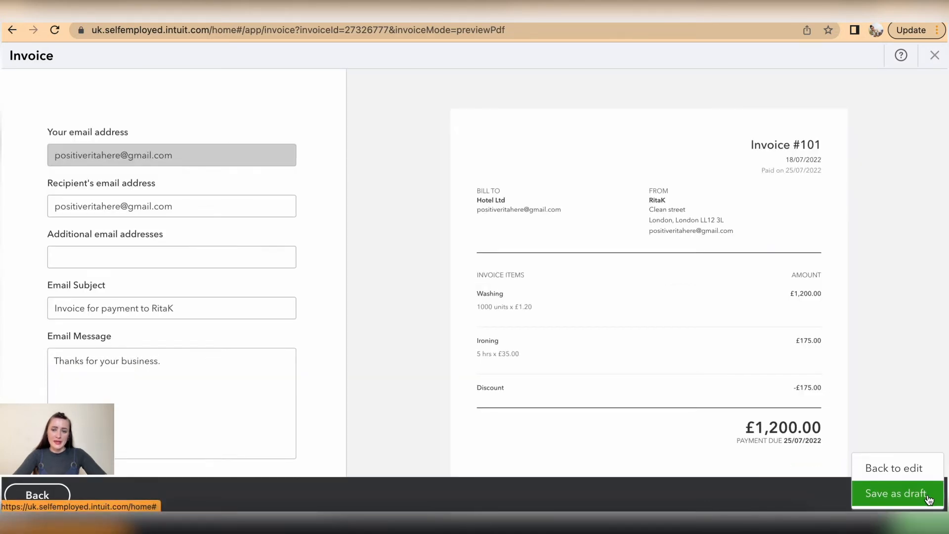
click(893, 468)
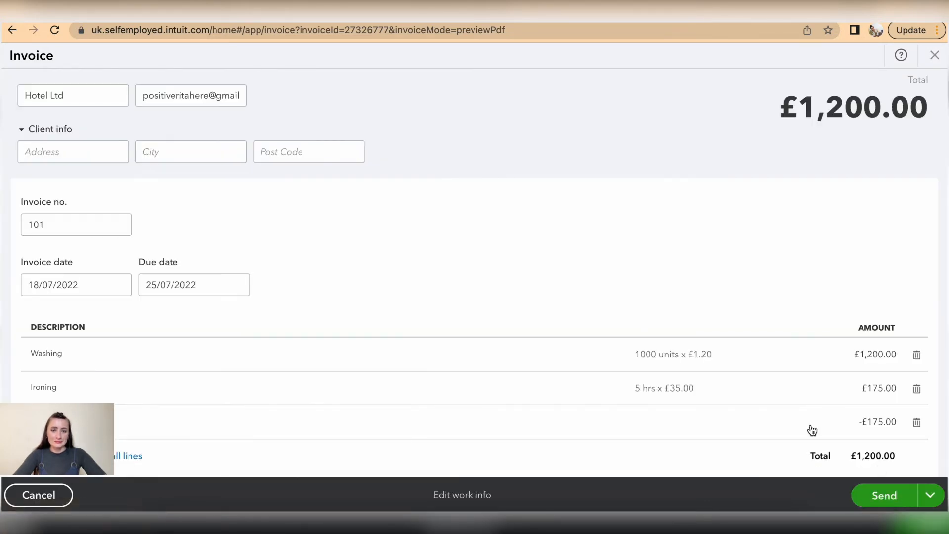
- Enter client address 123 Green street, London, LU12 3T, then preview and resend
click(191, 95)
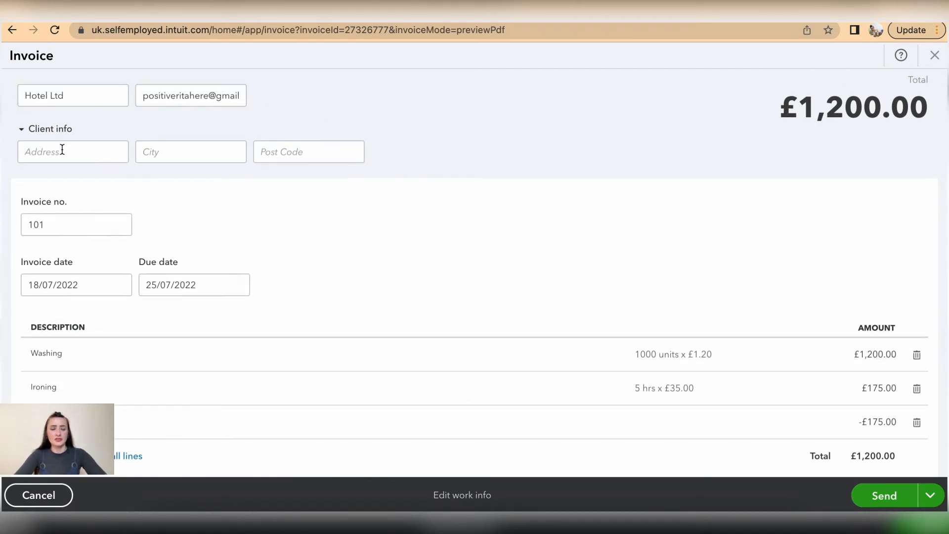
text(123 Green street)
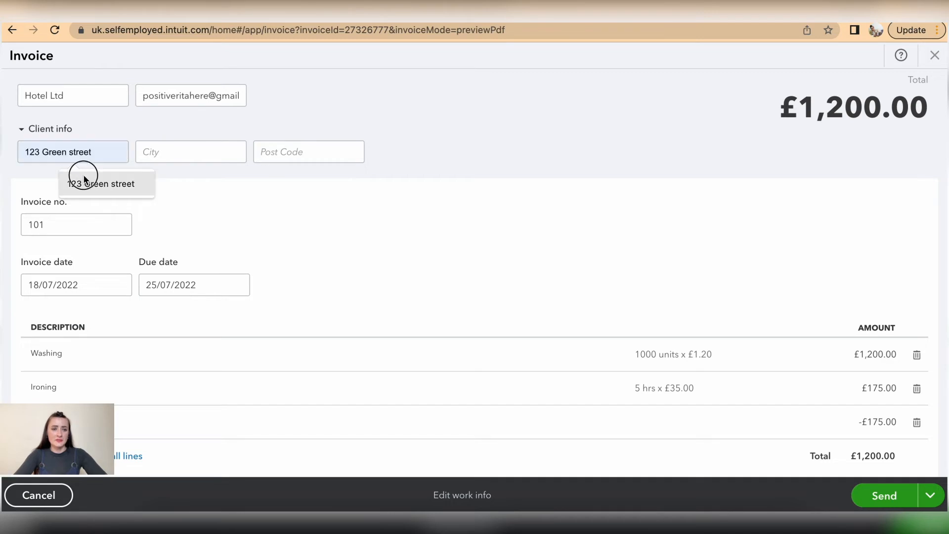
text(London)
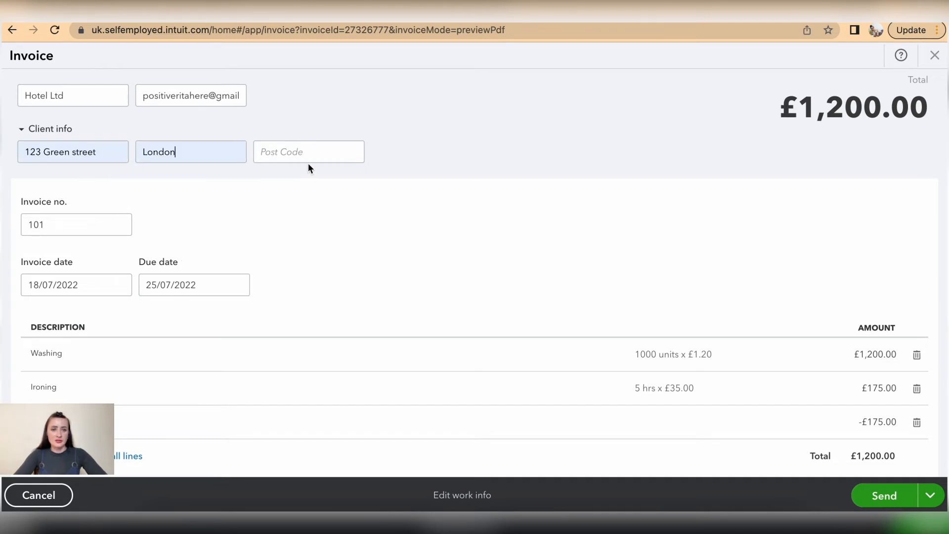
text(LU12 3T)
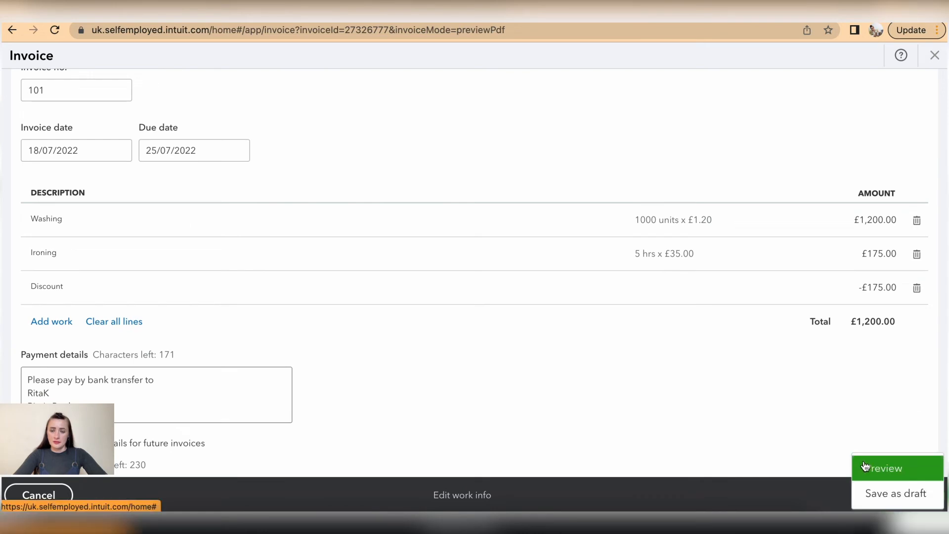
click(885, 468)
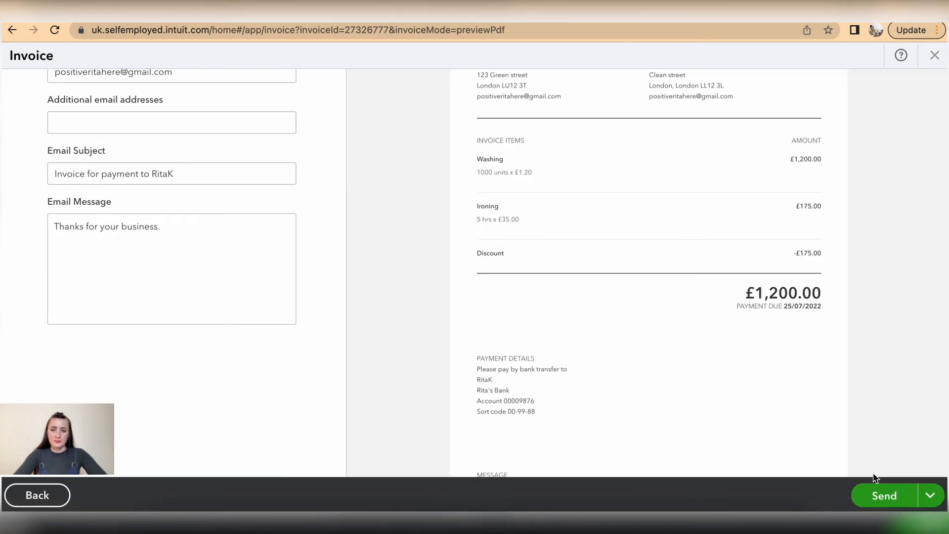
mouse_move(883, 495)
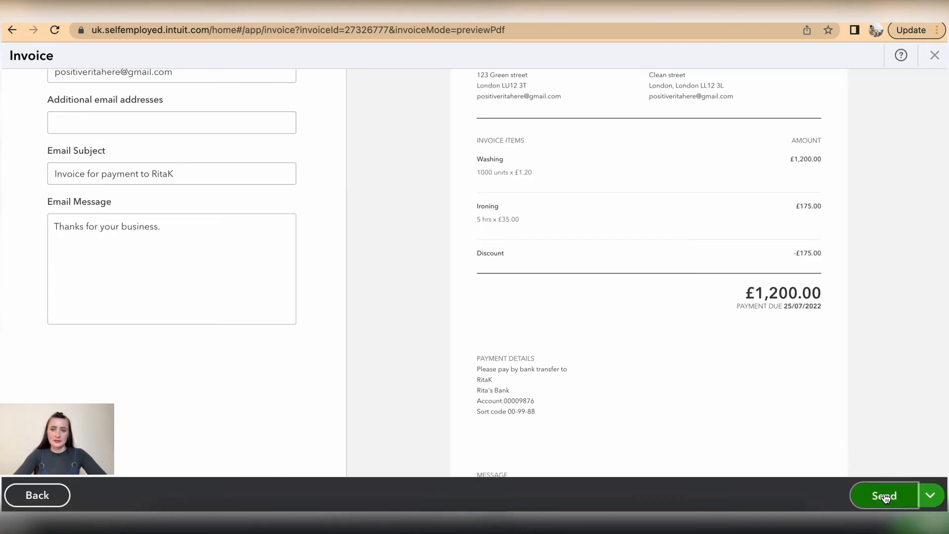
click(884, 495)
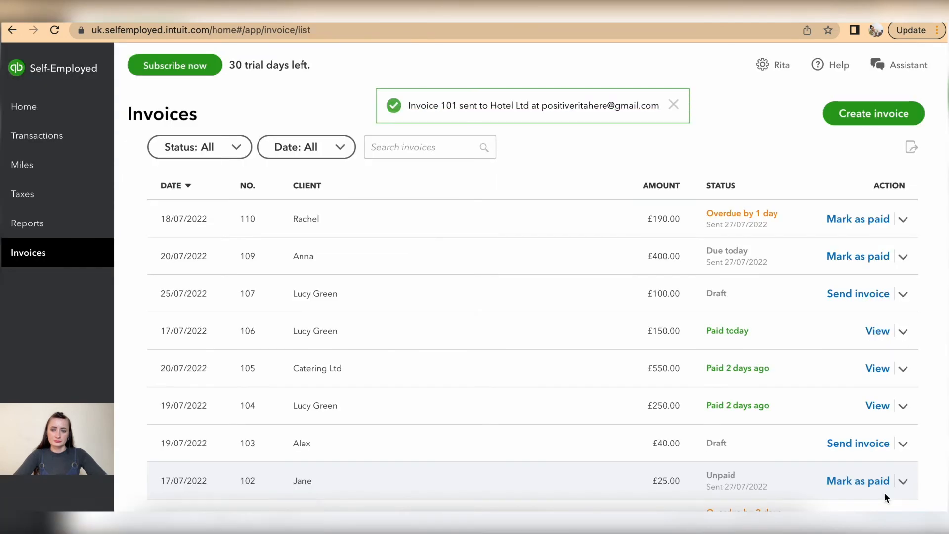
- Mark Hotel Ltd's invoice 101 as paid, skipping the email copy
scroll(down, 3)
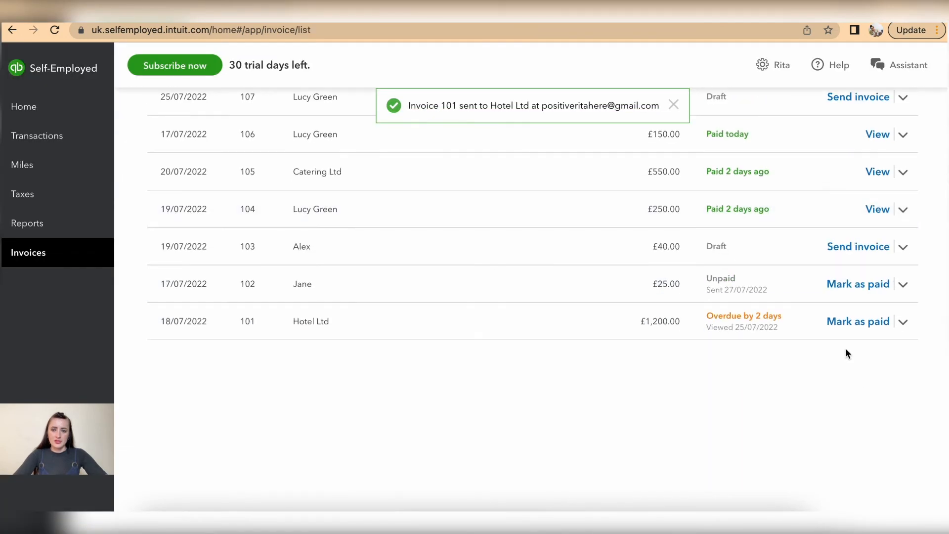
click(857, 321)
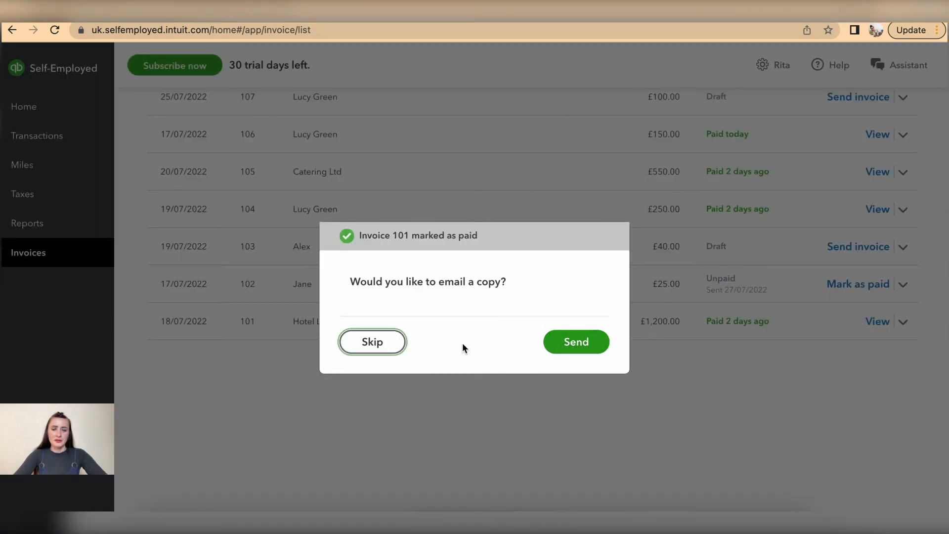
click(371, 342)
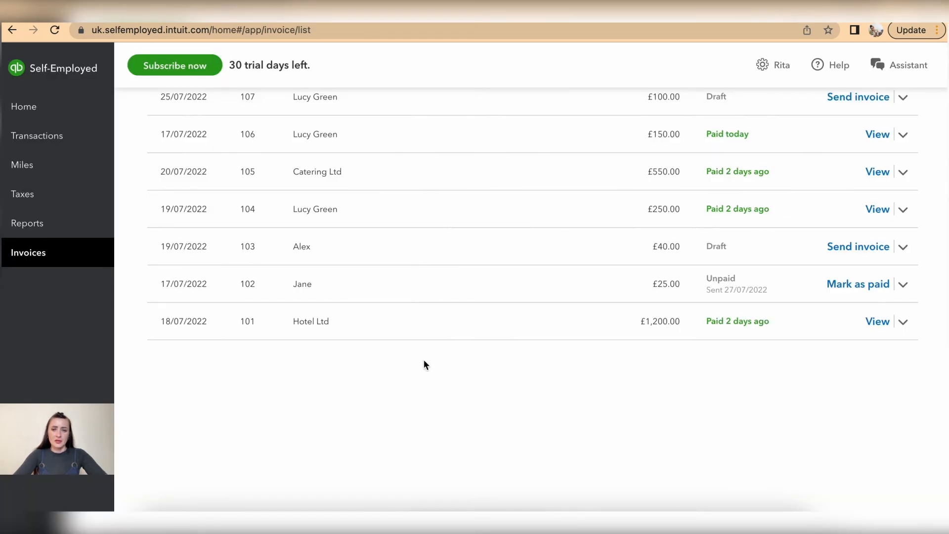